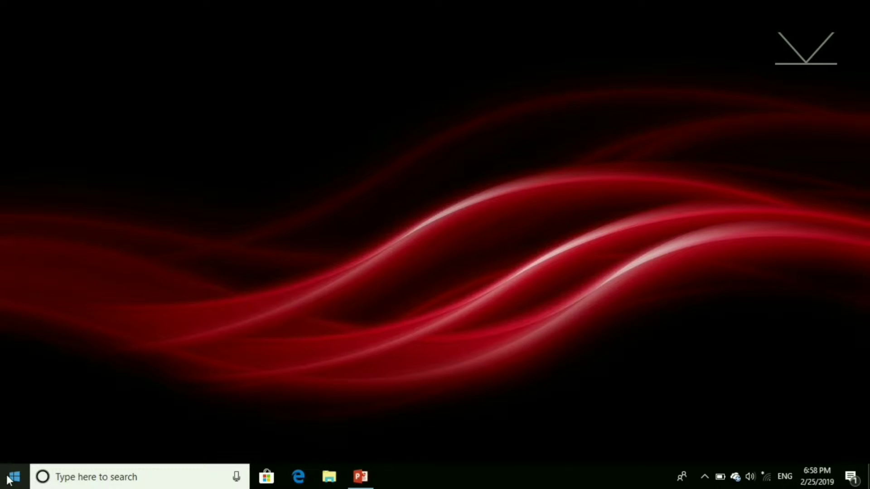
Step: Open the Start menu and scroll the app list down to the W section where Word is listed
{"action": "left_click", "coordinate": [12, 477]}
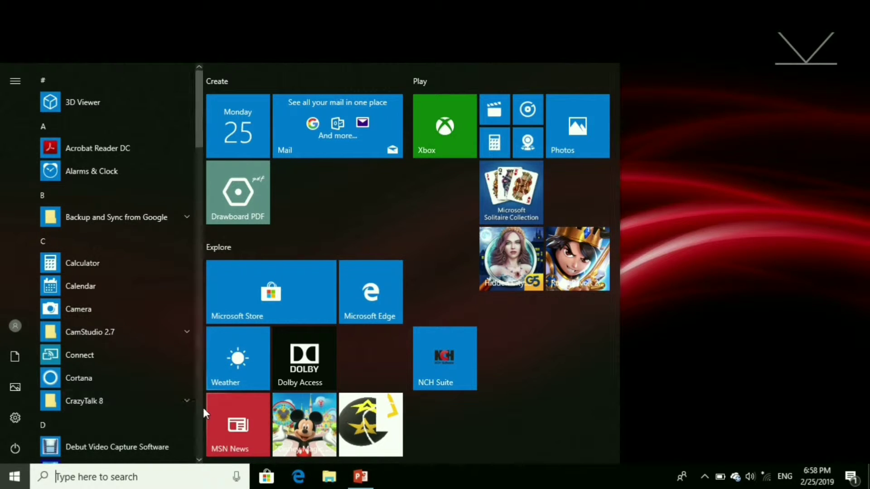
{"action": "scroll", "scroll_direction": "down", "scroll_amount": 3}
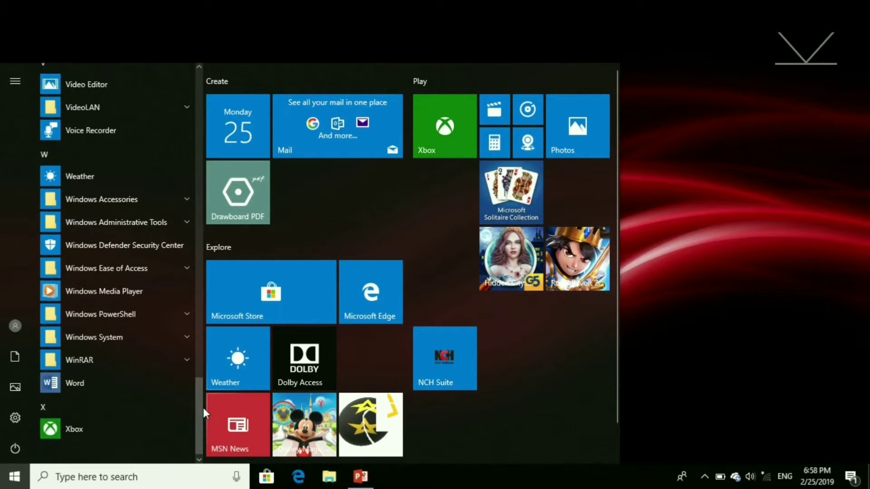
{"action": "mouse_move", "coordinate": [76, 382]}
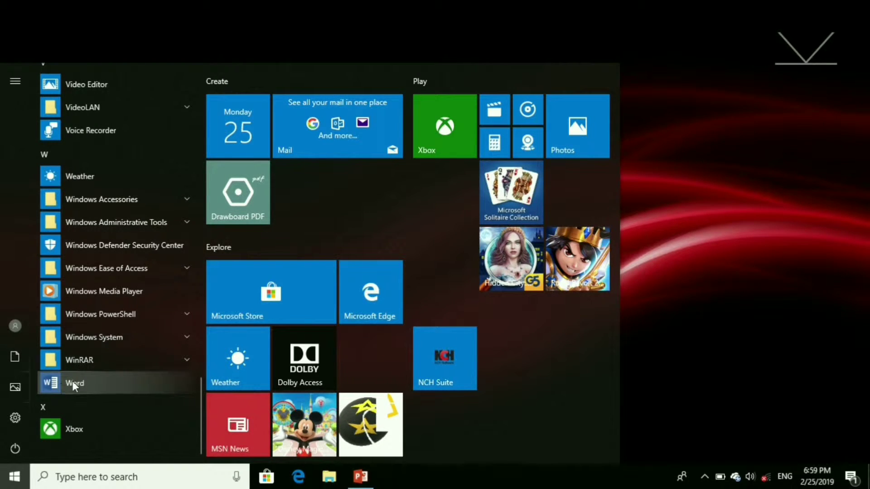
Step: Launch Word from the Start menu and create a new Blank document (Document1)
{"action": "left_click", "coordinate": [74, 383]}
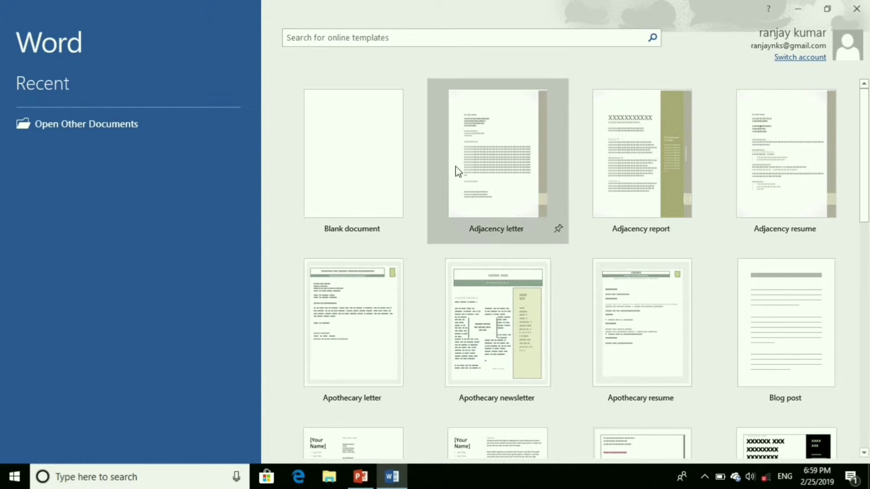
{"action": "mouse_move", "coordinate": [351, 162]}
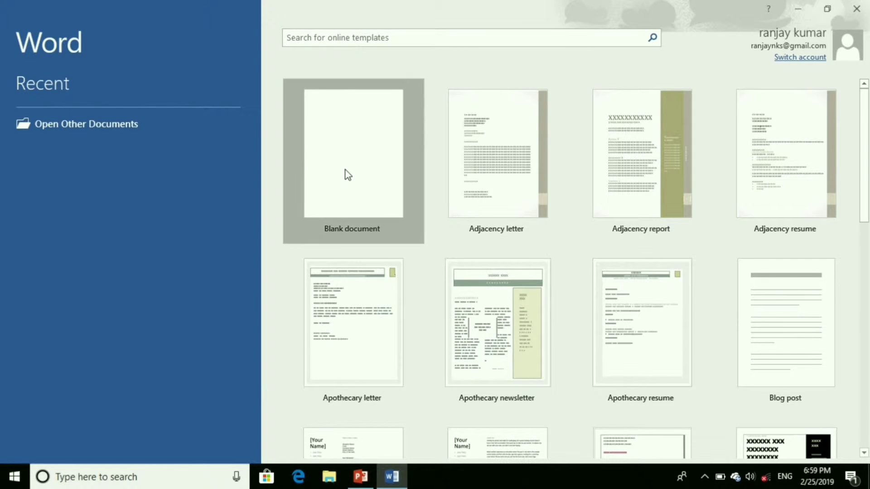
{"action": "left_click", "coordinate": [351, 152]}
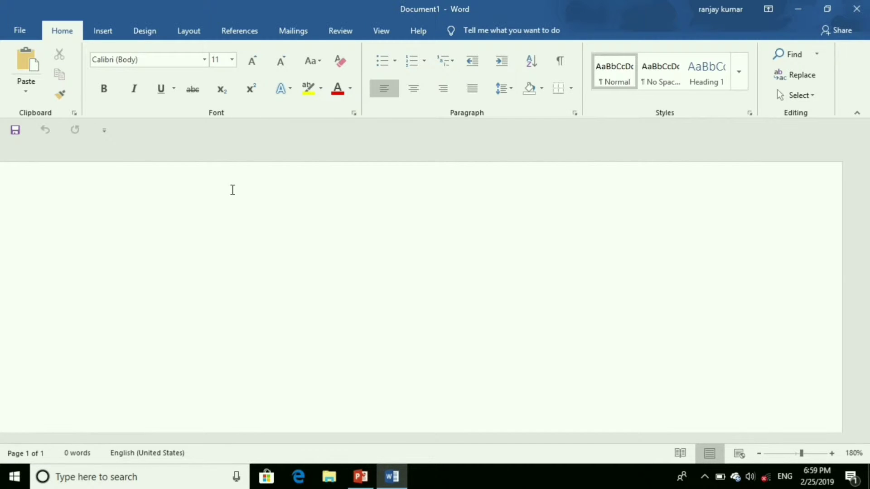
{"action": "mouse_move", "coordinate": [409, 5]}
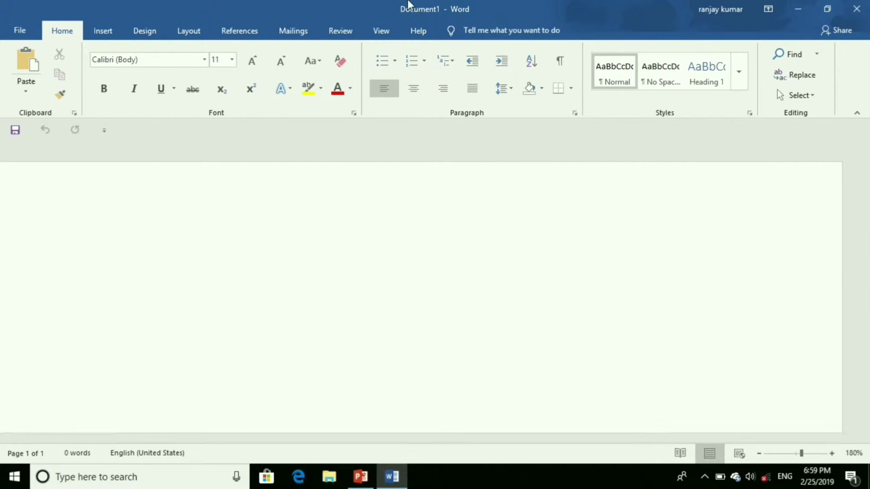
{"action": "left_click", "coordinate": [442, 89]}
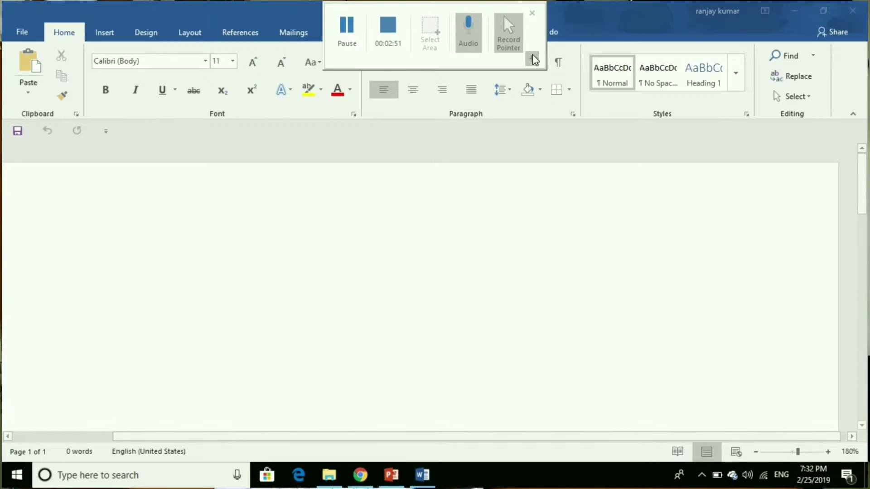
{"action": "left_click", "coordinate": [530, 13]}
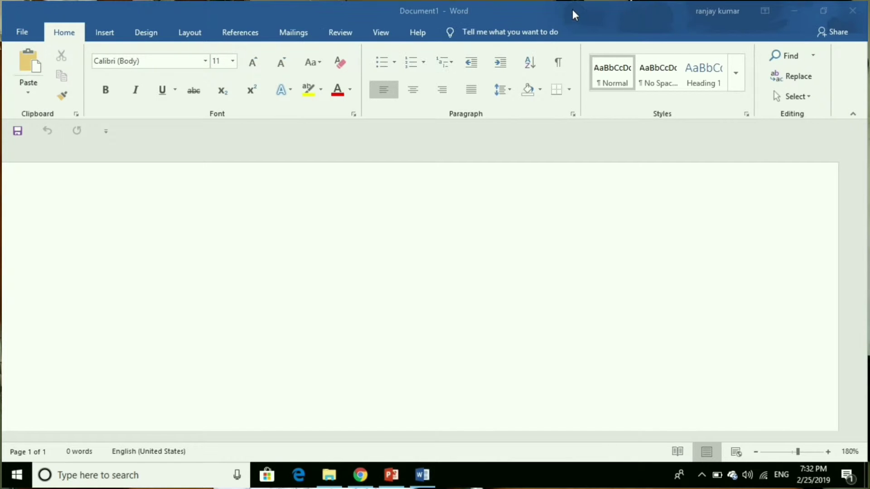
{"action": "mouse_move", "coordinate": [418, 17]}
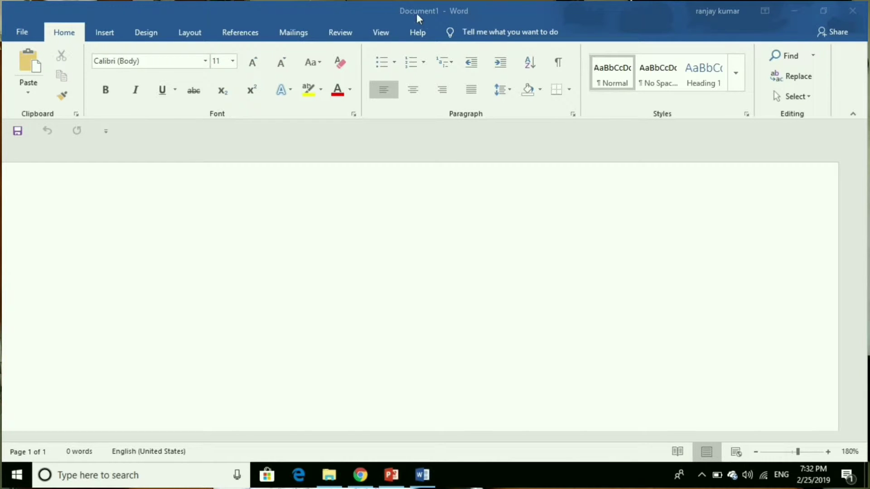
{"action": "mouse_move", "coordinate": [478, 19]}
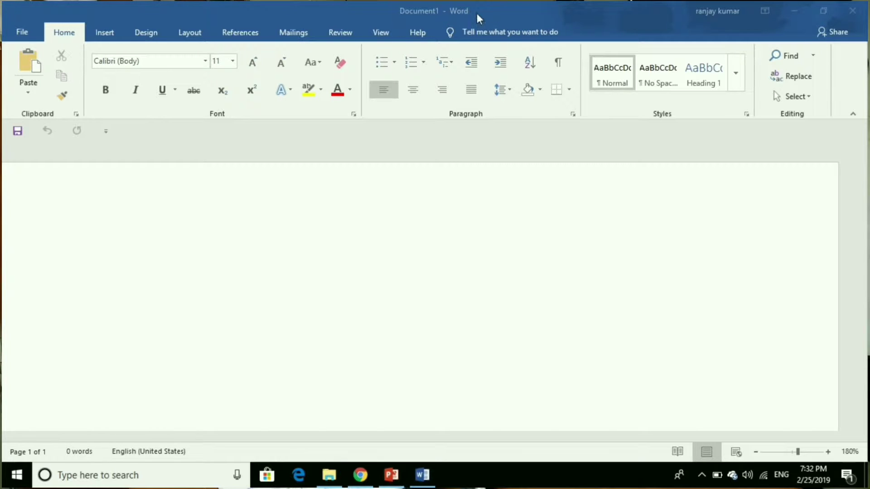
{"action": "mouse_move", "coordinate": [395, 24]}
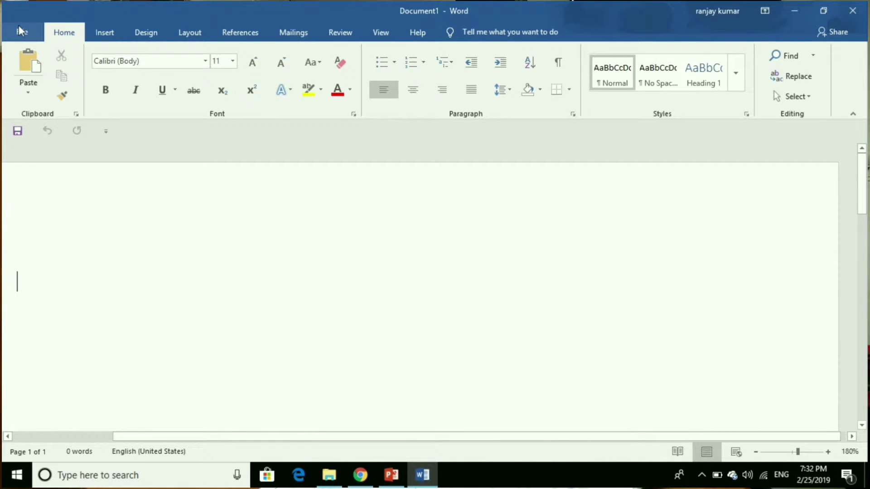
{"action": "left_click", "coordinate": [21, 32]}
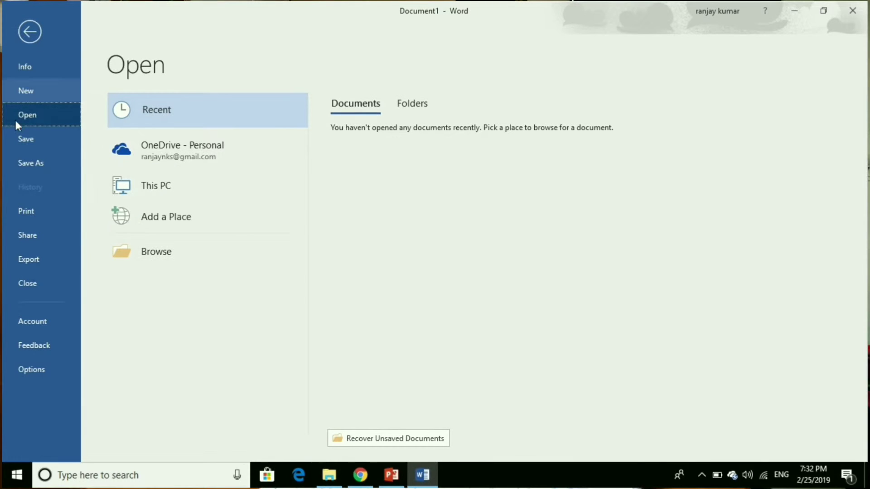
{"action": "mouse_move", "coordinate": [33, 110]}
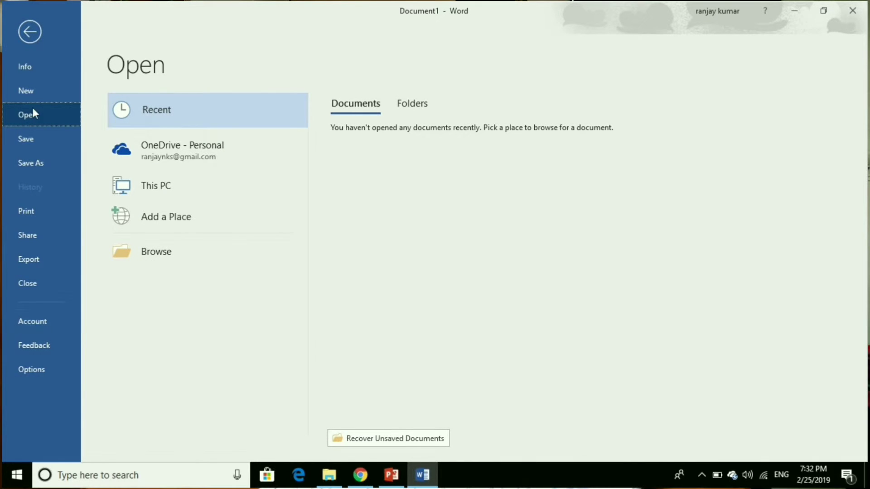
{"action": "mouse_move", "coordinate": [14, 145]}
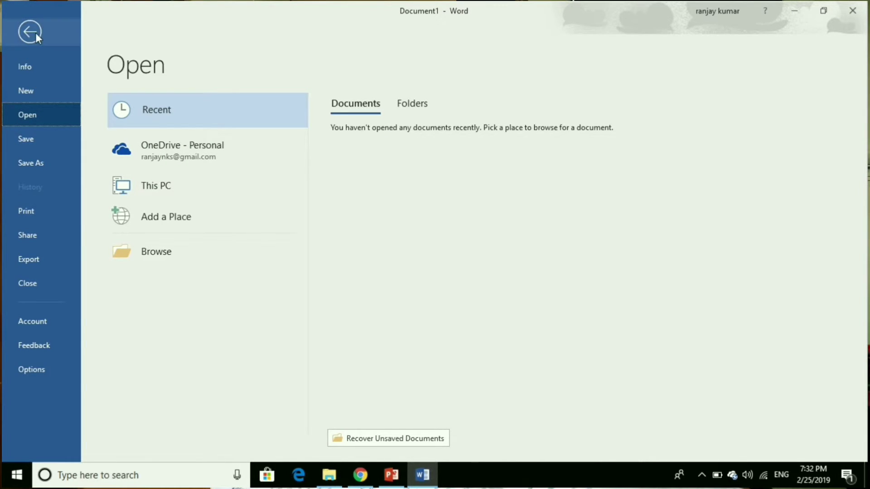
{"action": "left_click", "coordinate": [30, 31]}
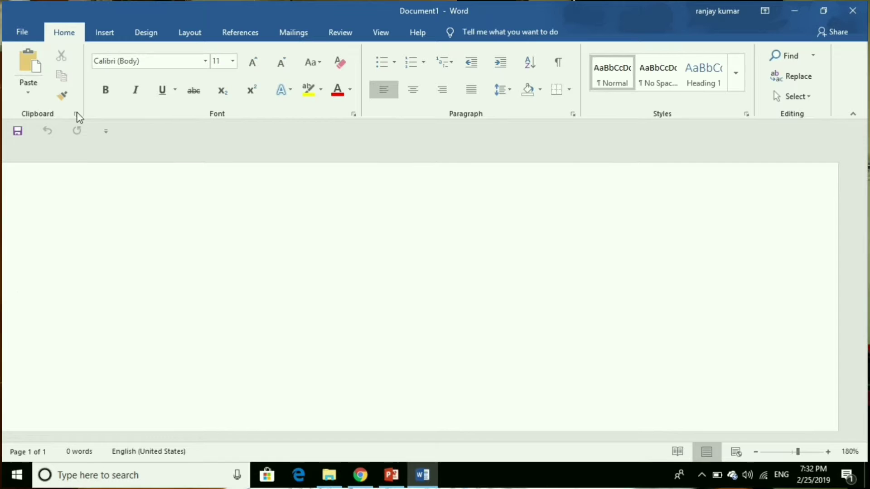
{"action": "mouse_move", "coordinate": [204, 107]}
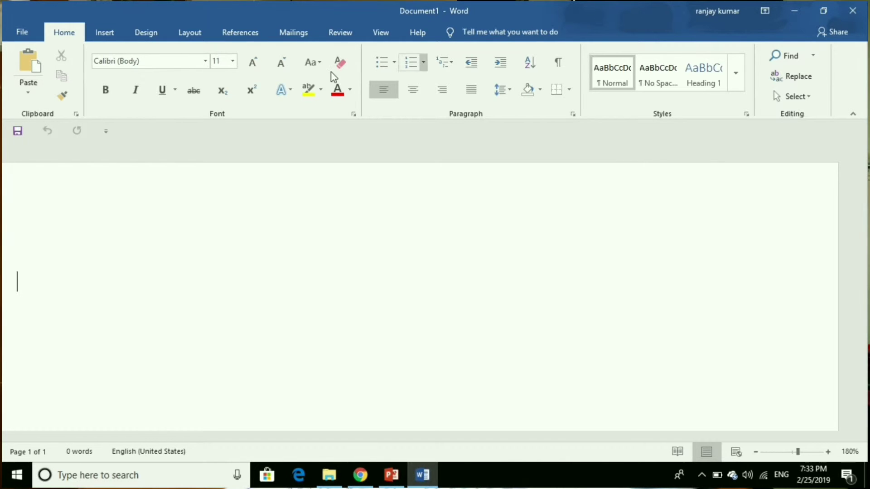
{"action": "left_click", "coordinate": [104, 32]}
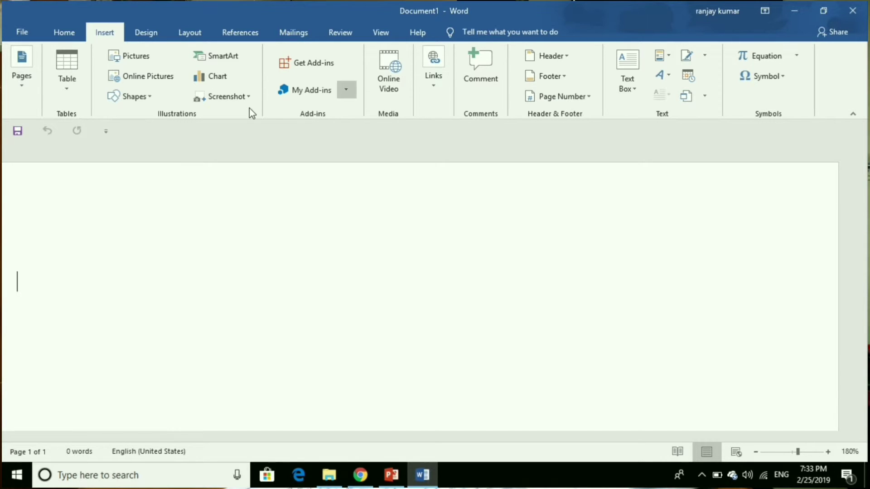
{"action": "left_click", "coordinate": [145, 32]}
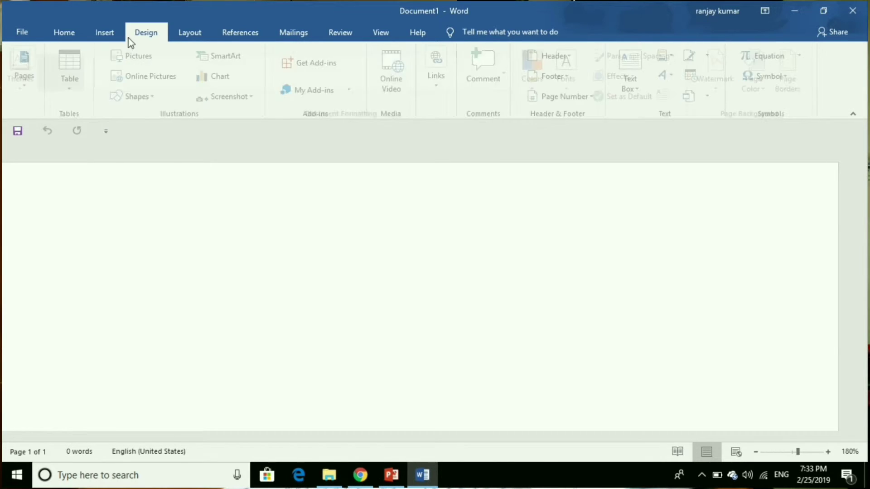
{"action": "left_click", "coordinate": [63, 32]}
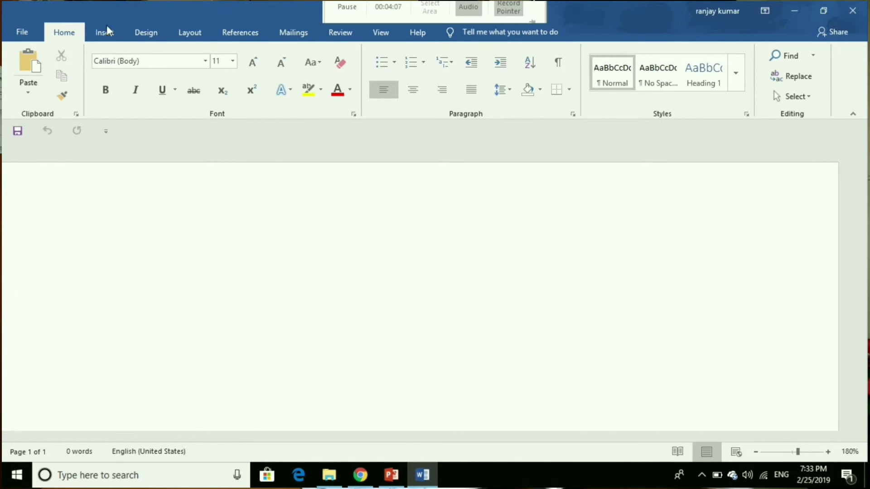
Step: Browse the Insert, Layout, Mailings, View and Help ribbon tabs, ending on Design's themes and formatting
{"action": "left_click", "coordinate": [104, 31]}
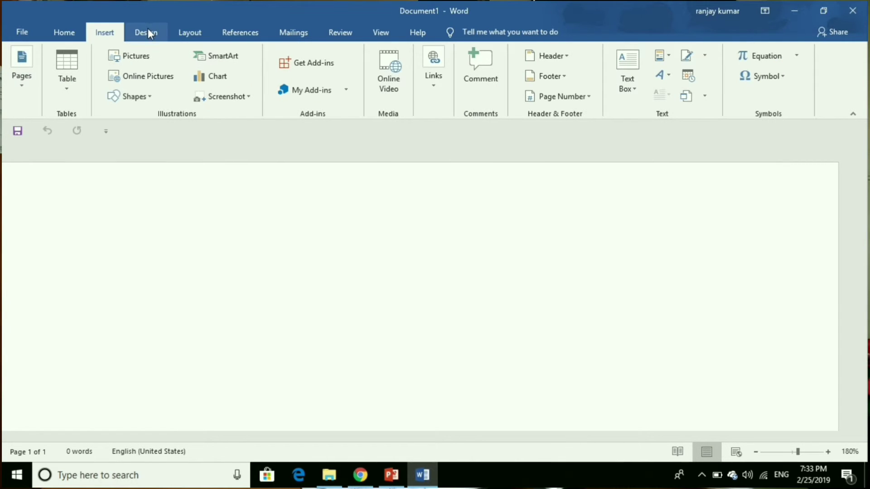
{"action": "left_click", "coordinate": [189, 32]}
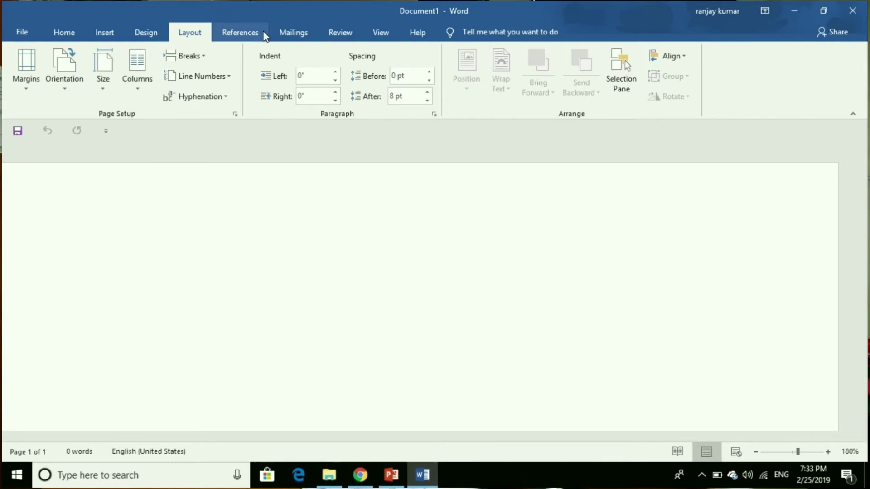
{"action": "left_click", "coordinate": [293, 32]}
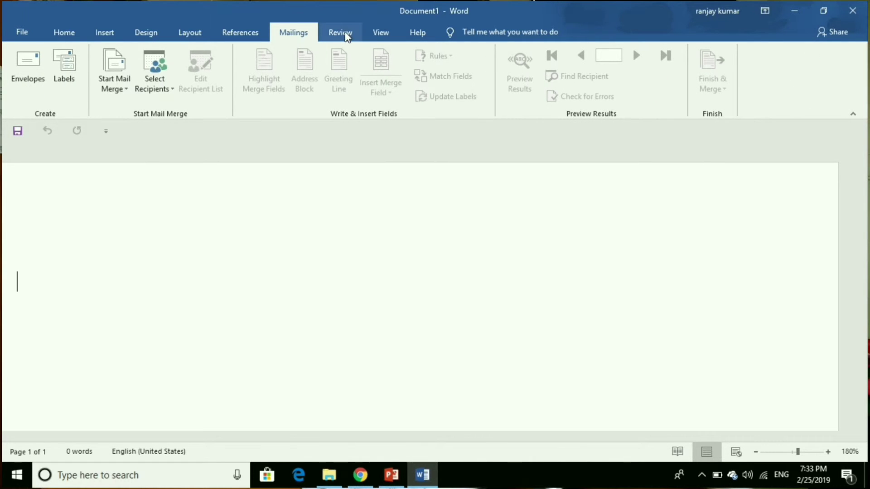
{"action": "left_click", "coordinate": [380, 32]}
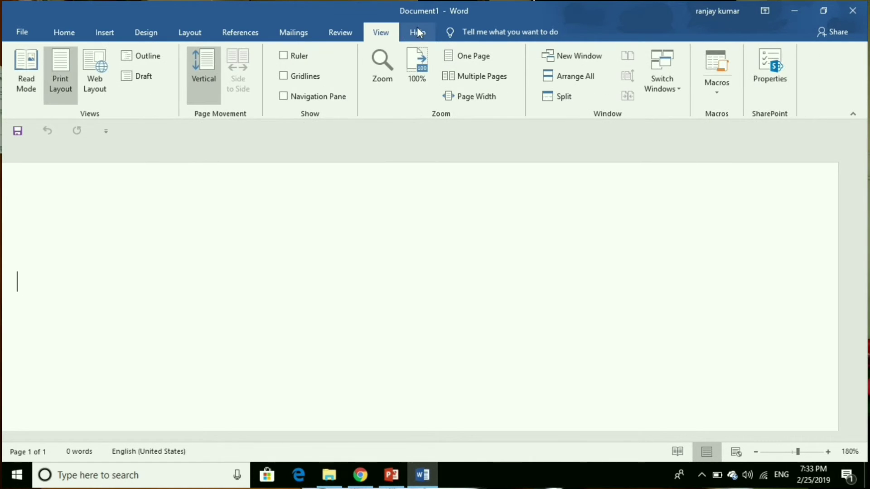
{"action": "left_click", "coordinate": [417, 32]}
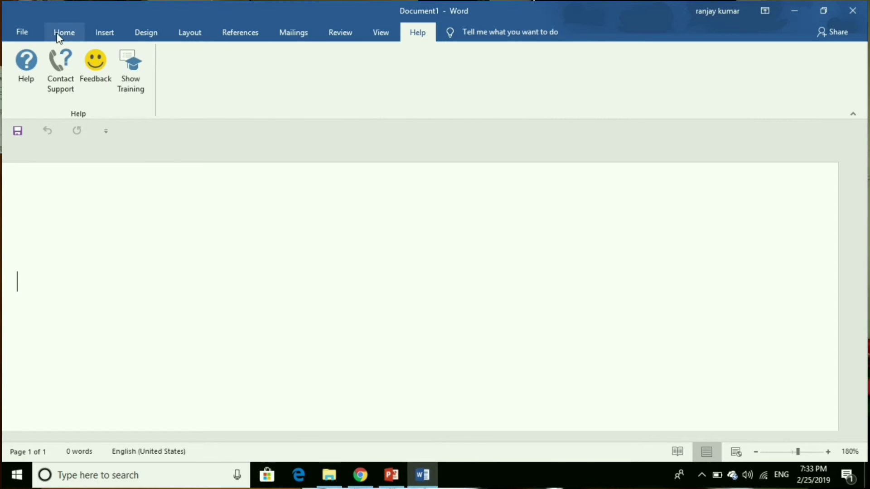
{"action": "left_click", "coordinate": [105, 32]}
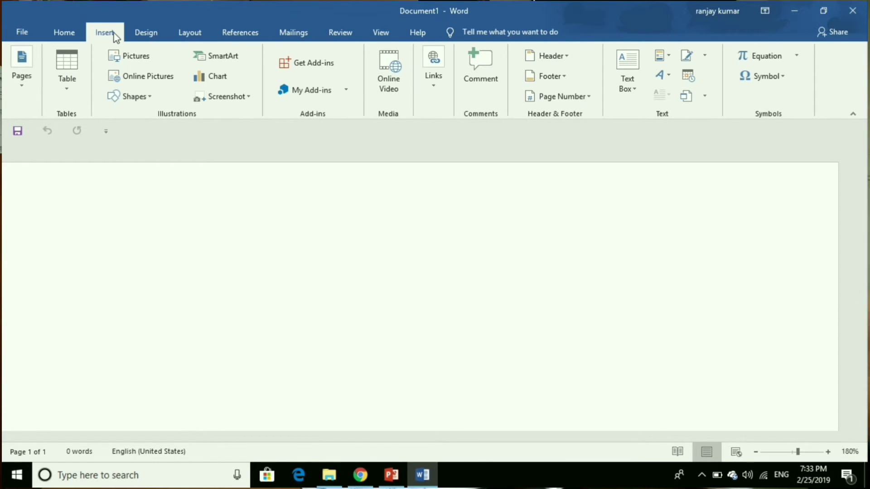
{"action": "mouse_move", "coordinate": [135, 56]}
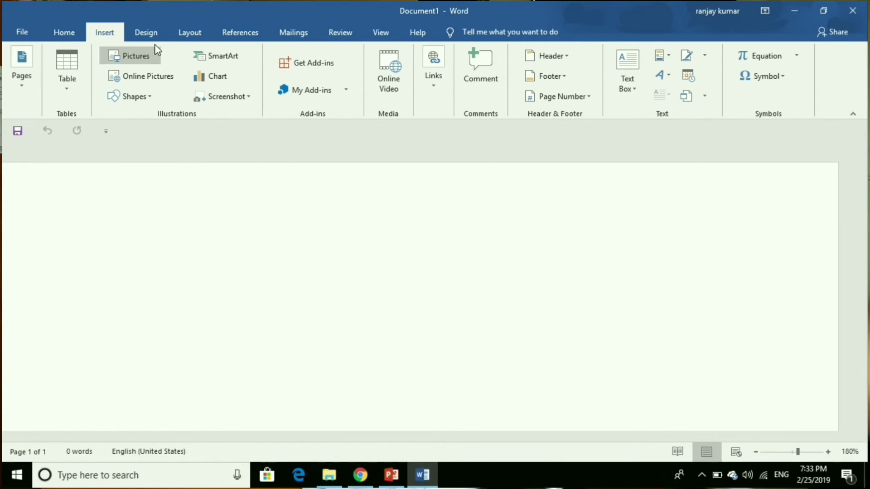
{"action": "left_click", "coordinate": [146, 32]}
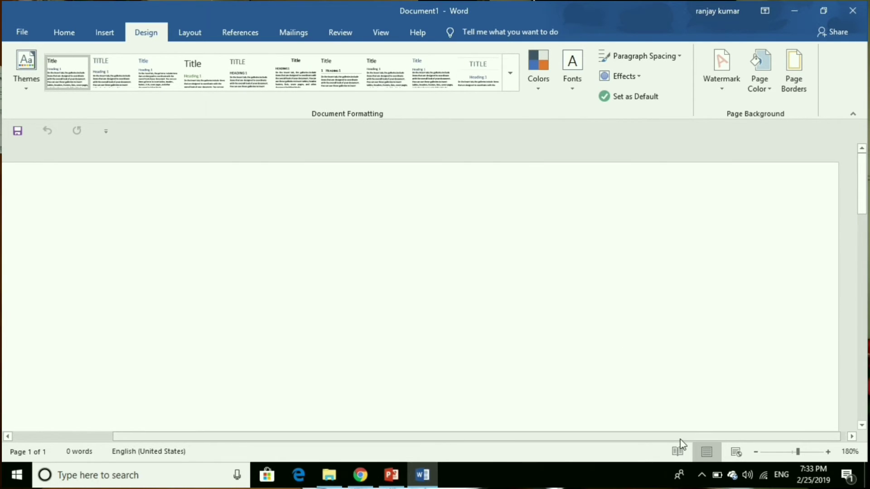
{"action": "mouse_move", "coordinate": [706, 452]}
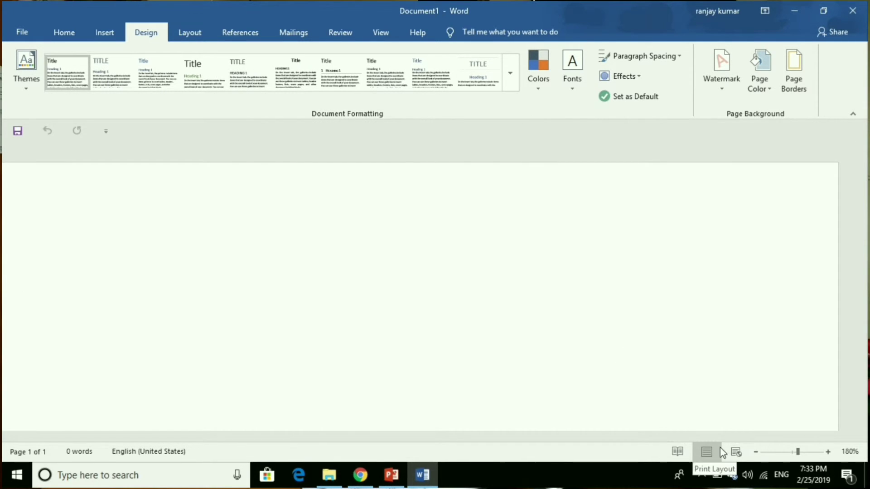
{"action": "left_click", "coordinate": [735, 451]}
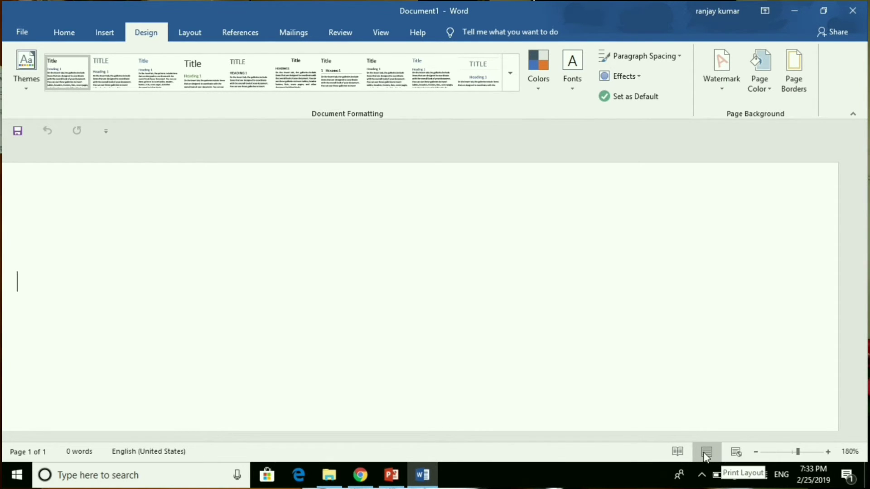
{"action": "mouse_move", "coordinate": [734, 451]}
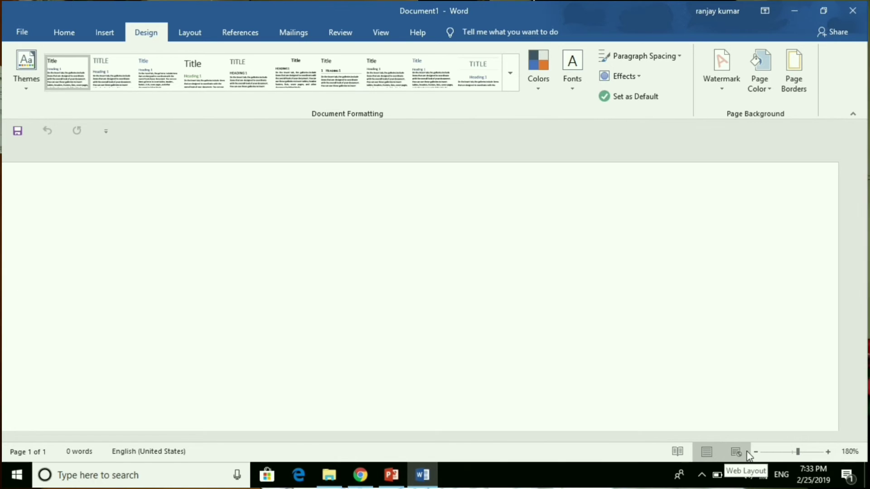
{"action": "left_click", "coordinate": [706, 452]}
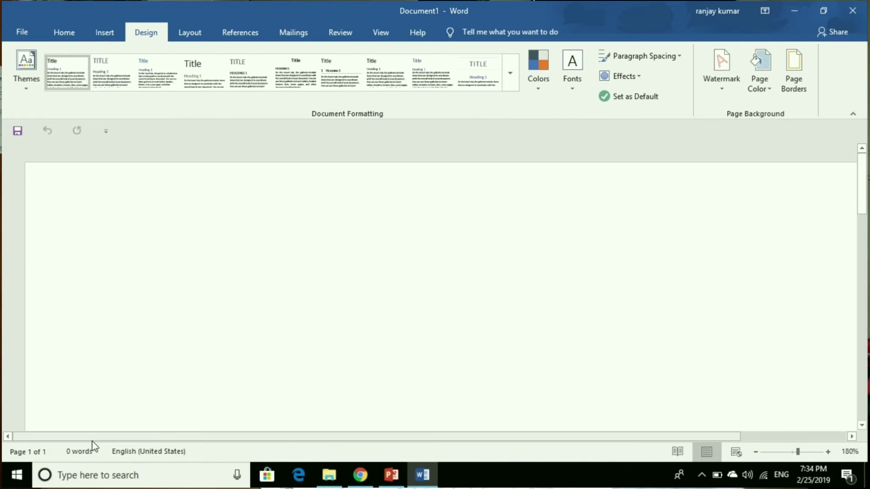
{"action": "mouse_move", "coordinate": [26, 451]}
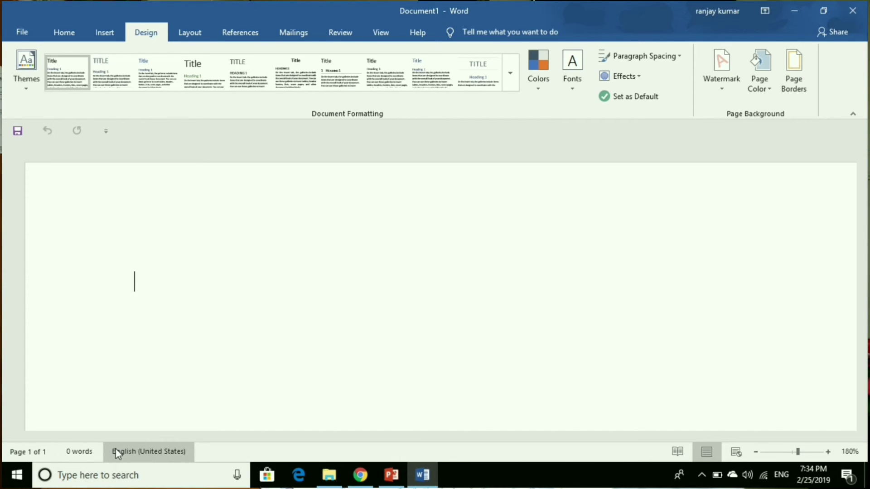
{"action": "mouse_move", "coordinate": [148, 451]}
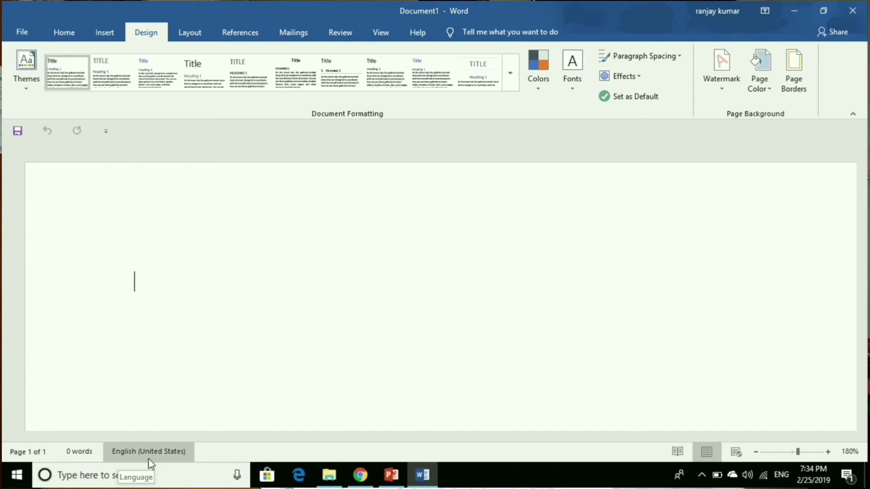
{"action": "mouse_move", "coordinate": [135, 456]}
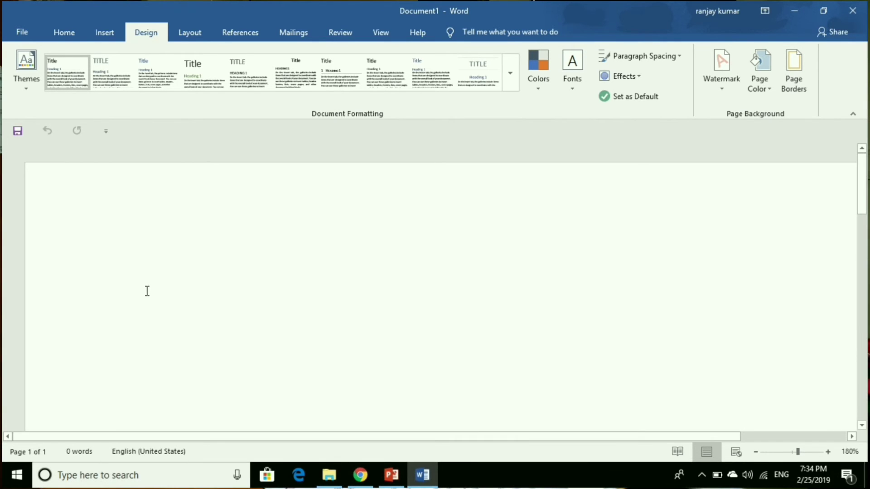
{"action": "mouse_move", "coordinate": [151, 270]}
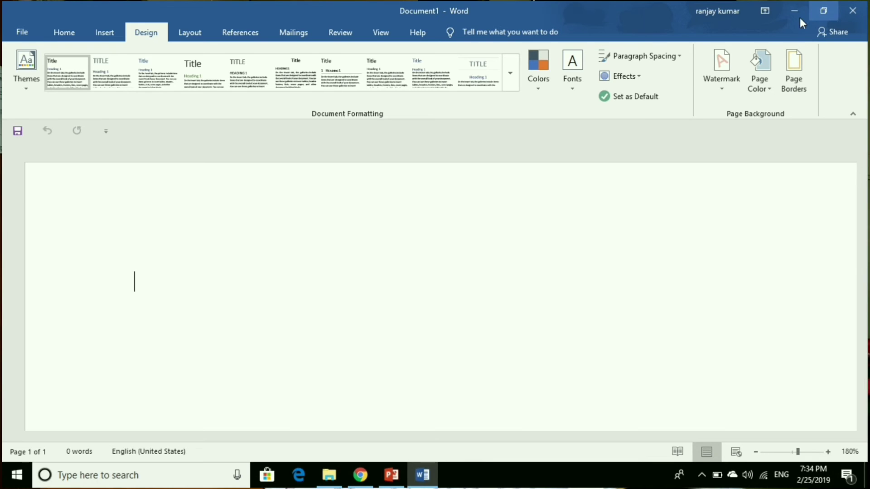
{"action": "left_click", "coordinate": [795, 11]}
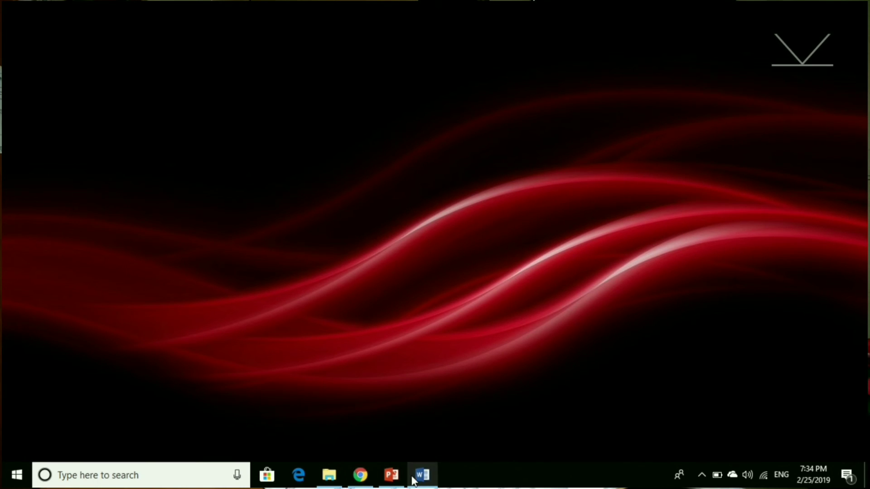
{"action": "left_click", "coordinate": [423, 475]}
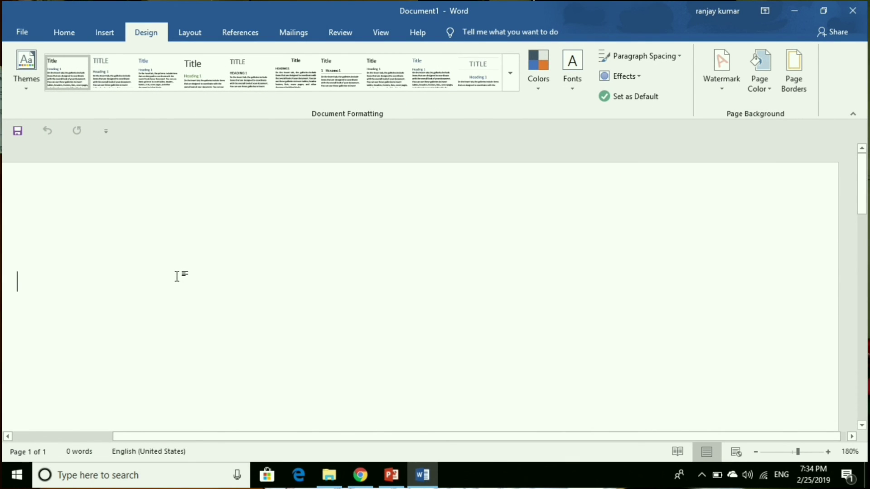
Step: Type 'Work area' as the first text on the blank page of Document1
{"action": "type", "text": "Work a"}
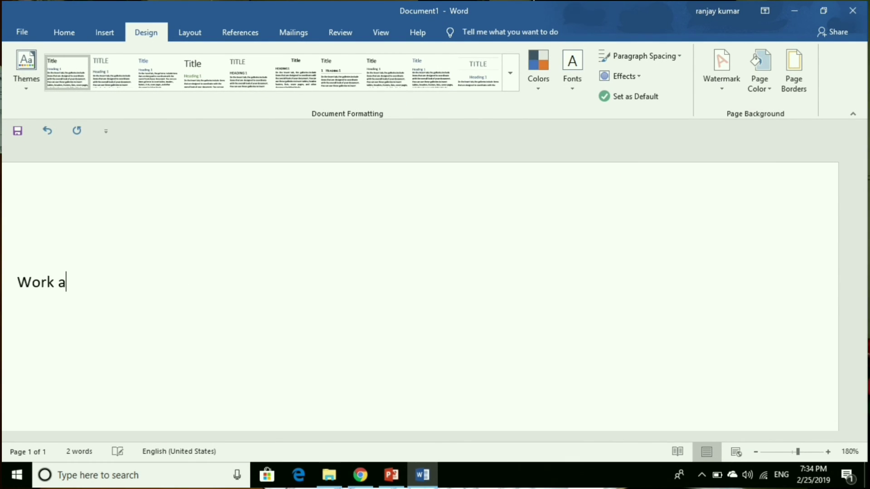
{"action": "type", "text": "rea"}
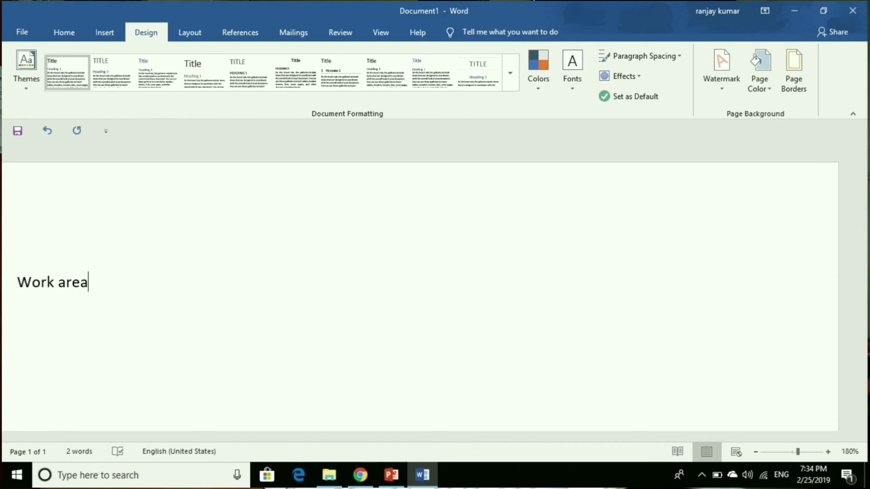